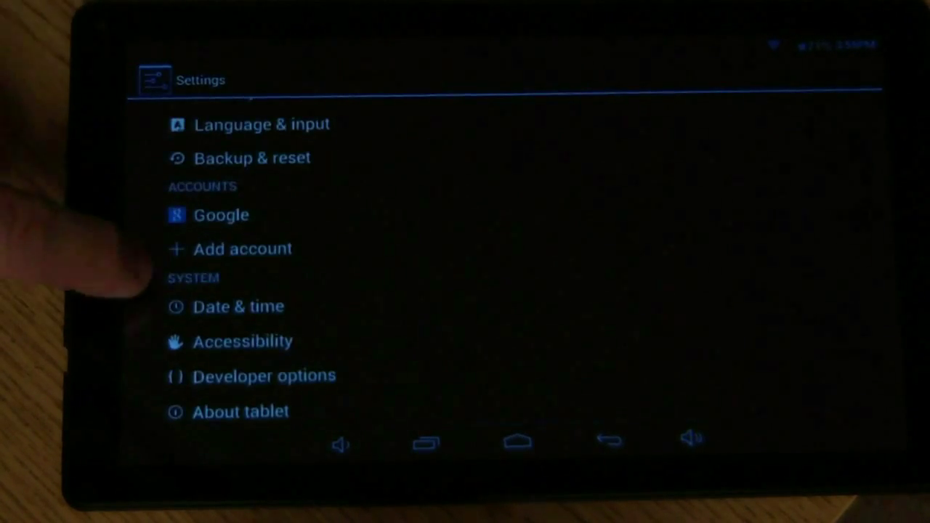
# Step: Open the Accessibility page from the System section of the main settings list
pyautogui.click(242, 340)
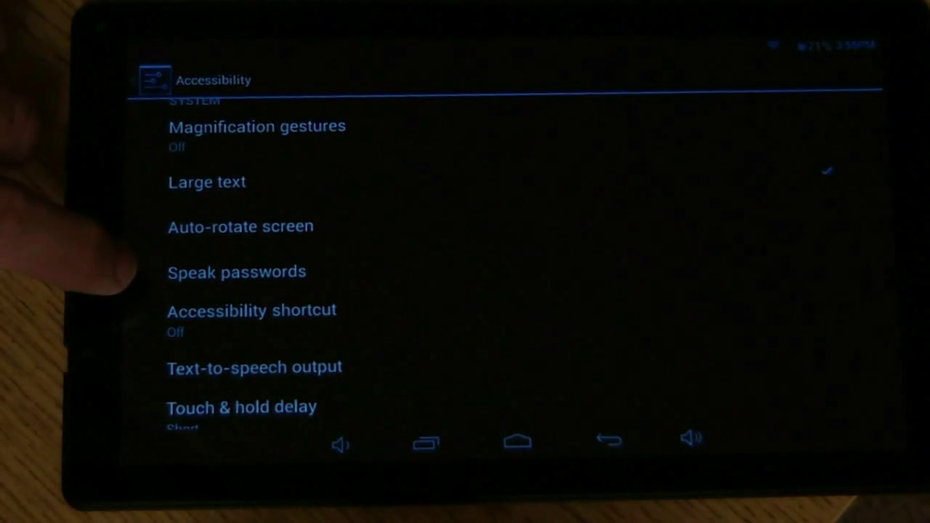
pyautogui.scroll(-3)
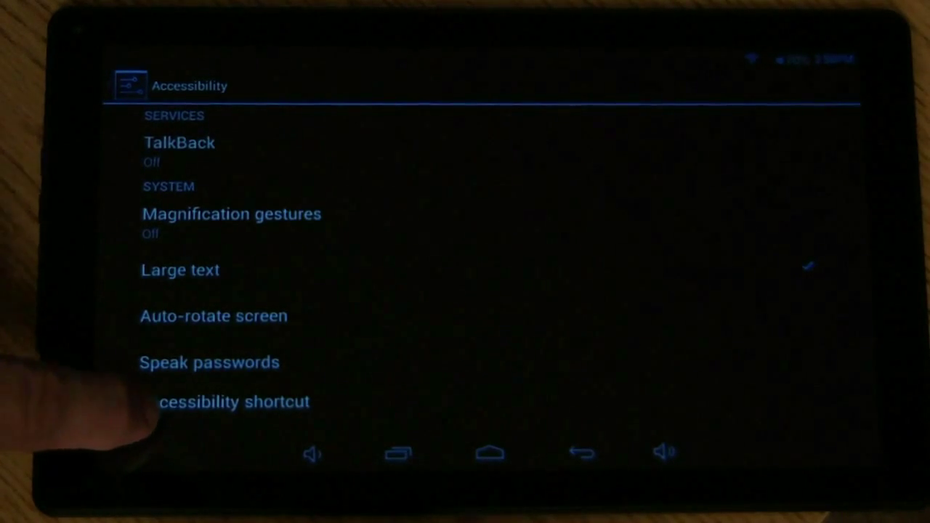
# Step: Choose Enhance web accessibility to bring up its Allow / Don't allow Google-scripts prompt
pyautogui.click(231, 402)
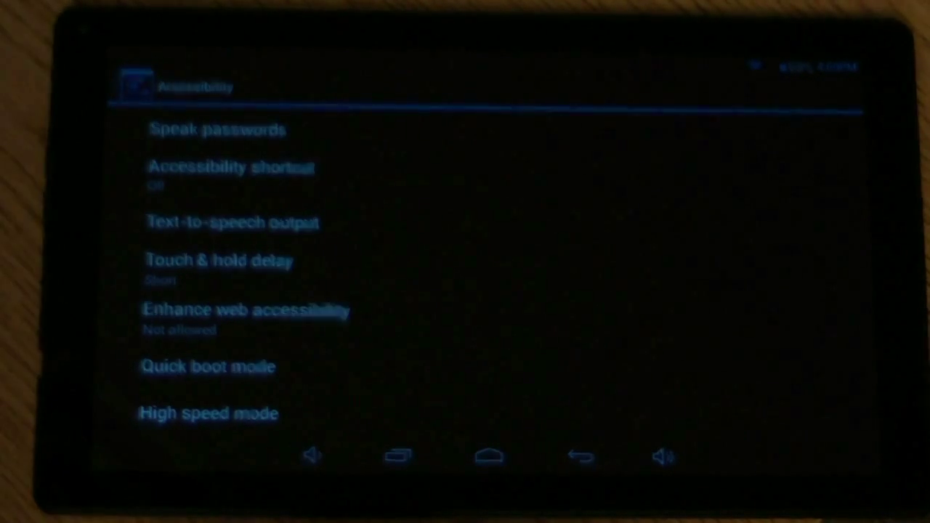
pyautogui.click(244, 311)
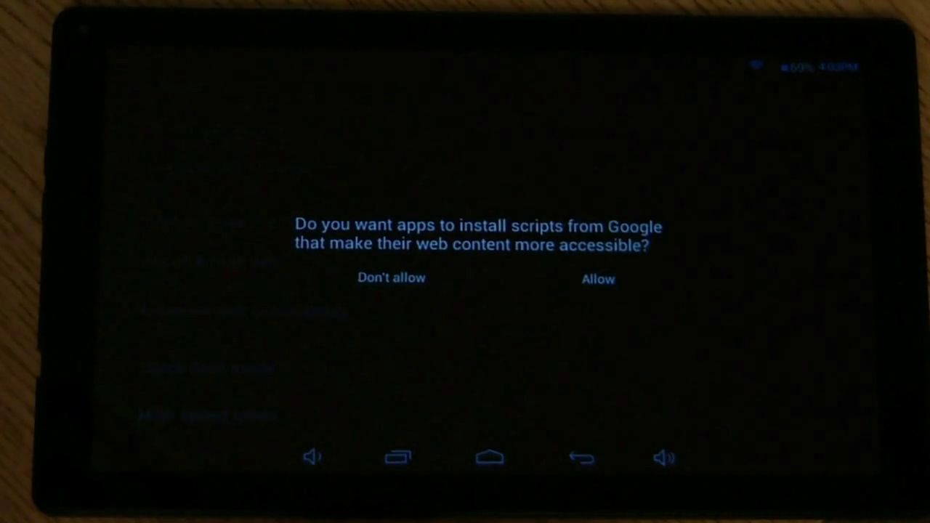